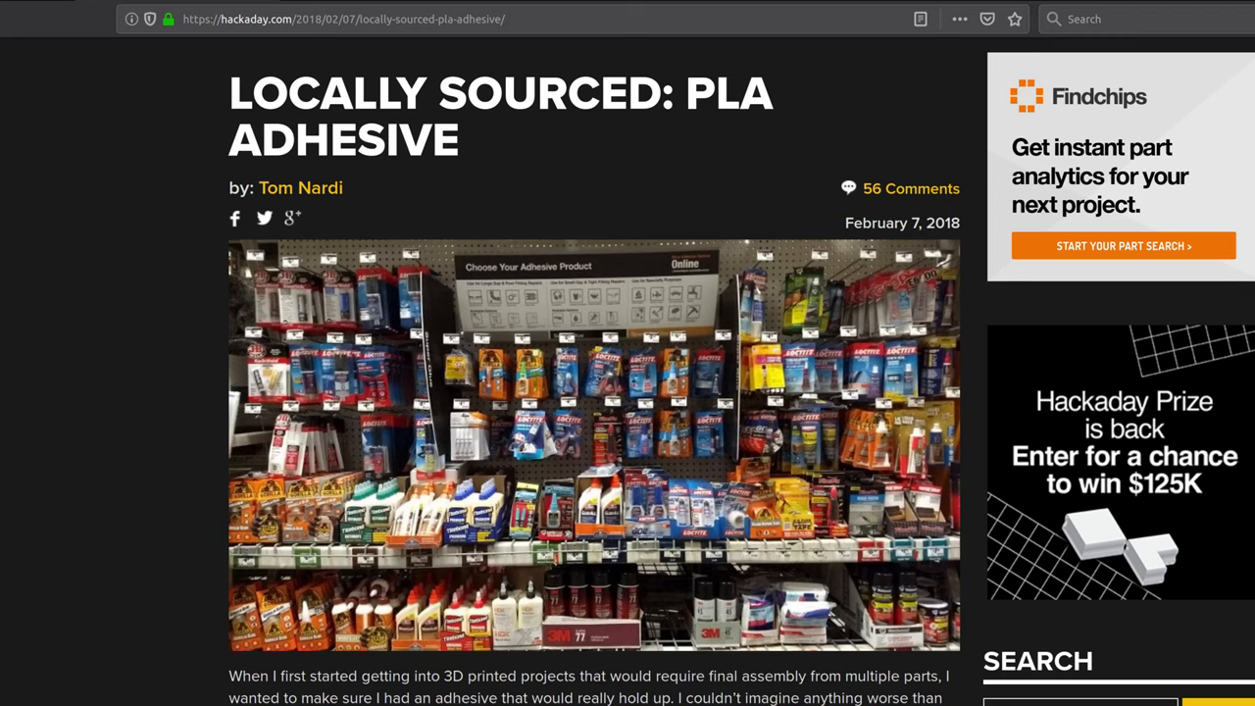
# Bring up the Amazon results list for 'weldon #16' adhesive listings
pyautogui.scroll(-3)
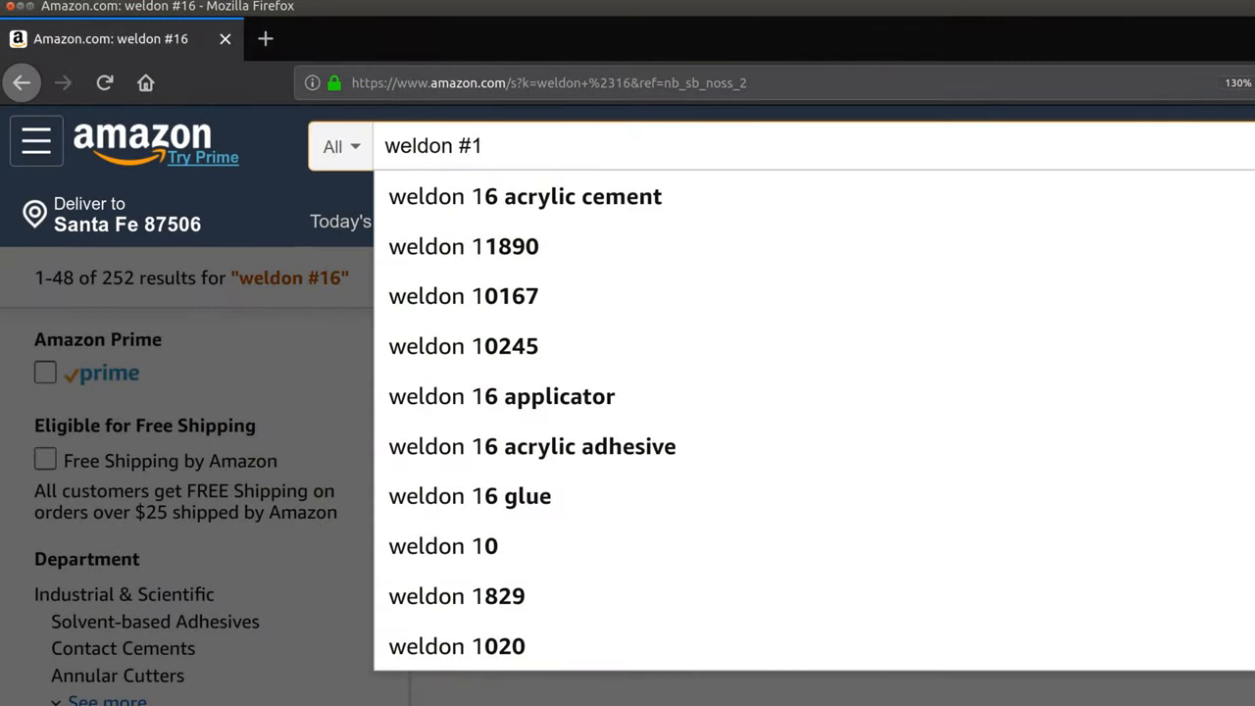
pyautogui.click(525, 196)
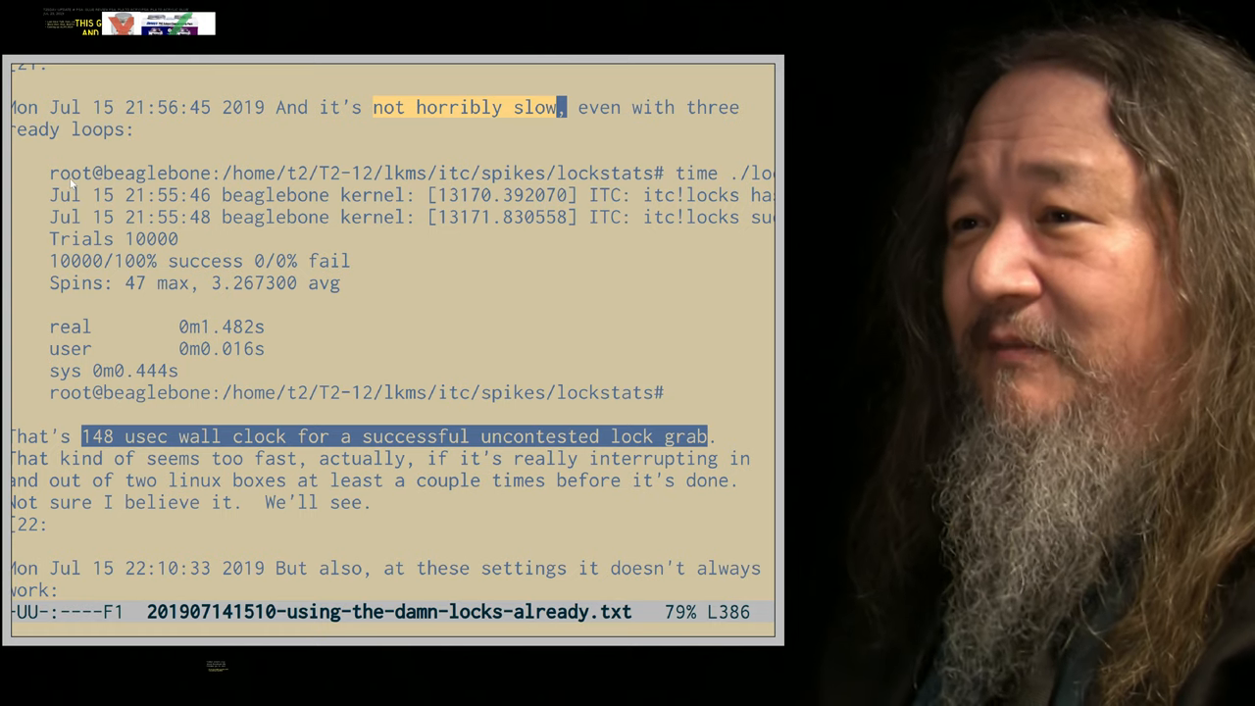
# Scroll the locktest timing results to the 148 usec uncontended lock grab
pyautogui.scroll(-3)
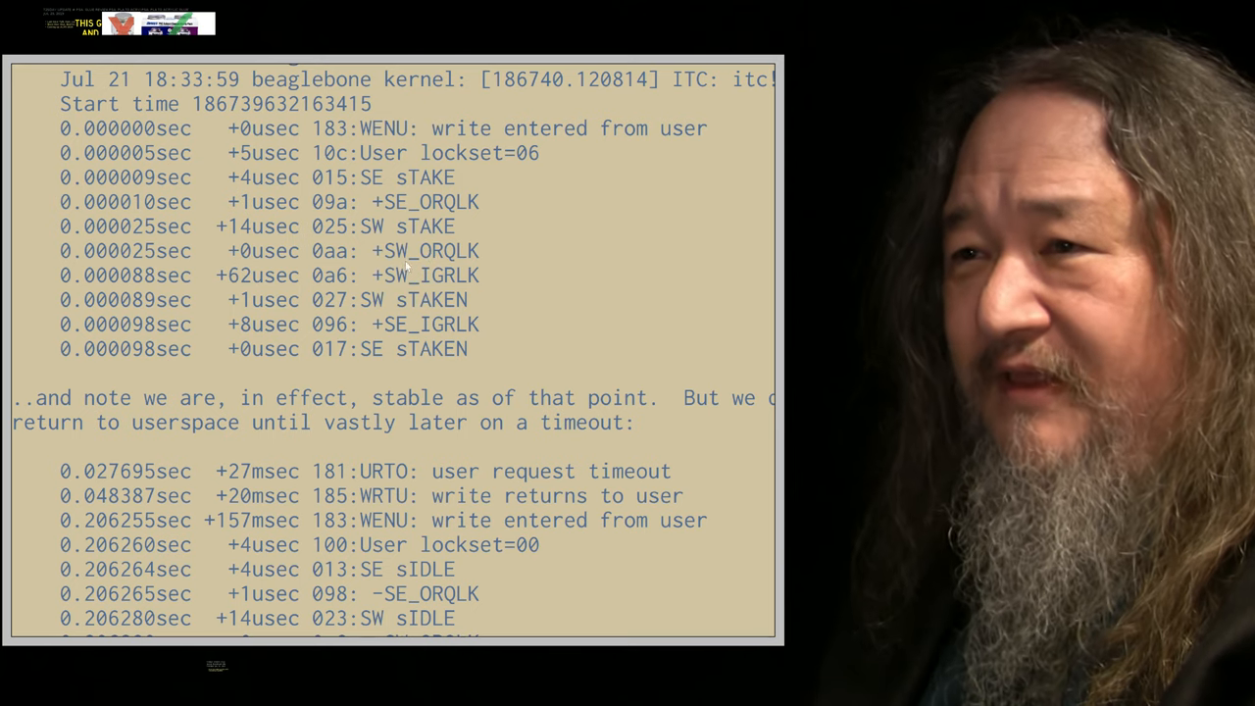
pyautogui.moveTo(275, 147)
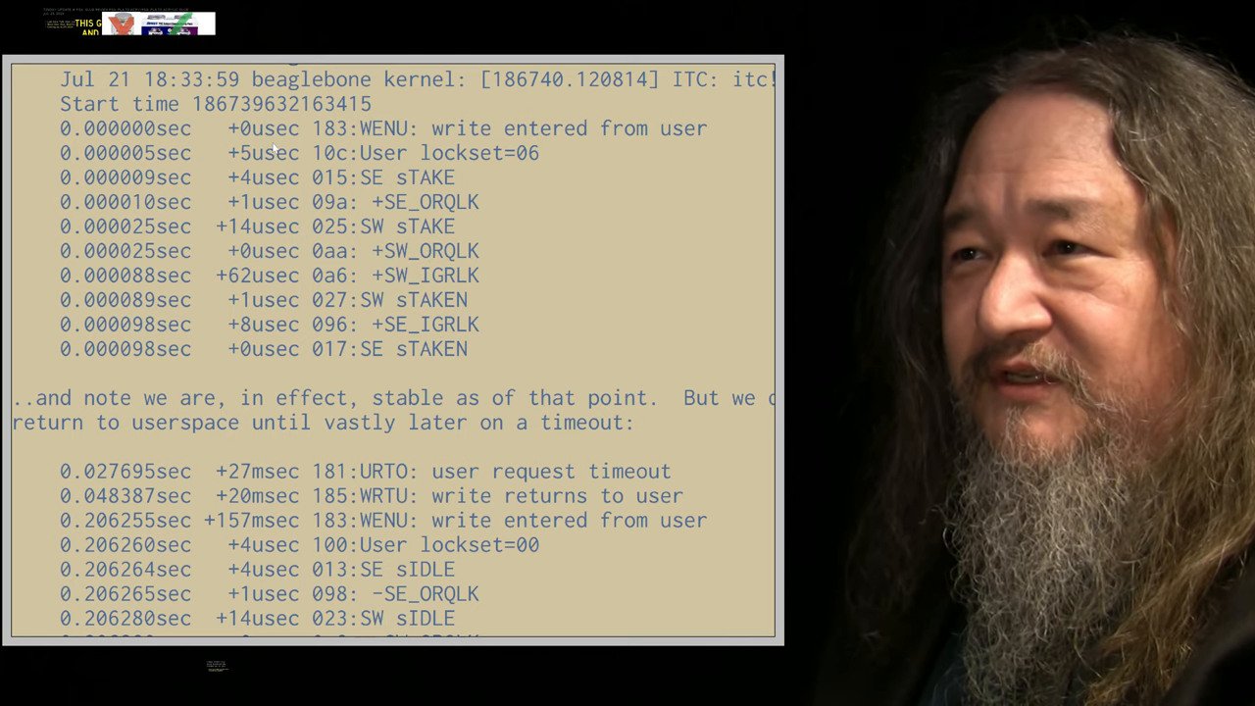